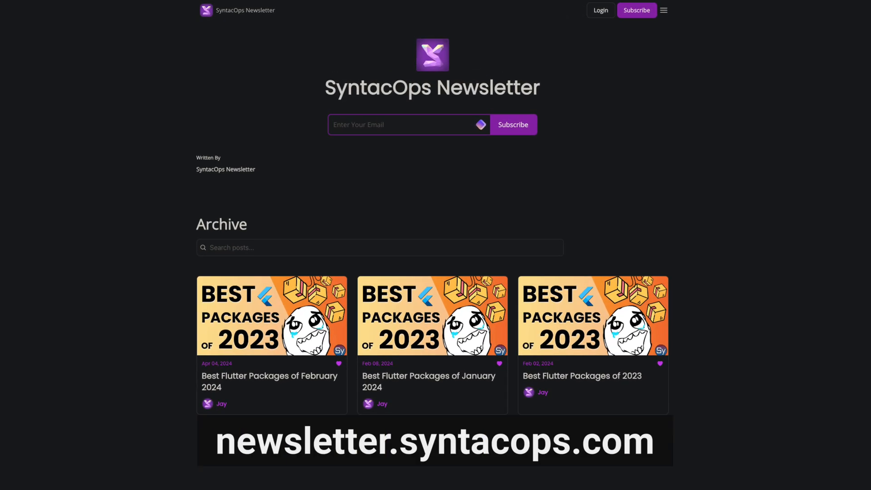
Select Bananas in the Grocery List and drag it toward Recently Bought.
scroll(down, 3)
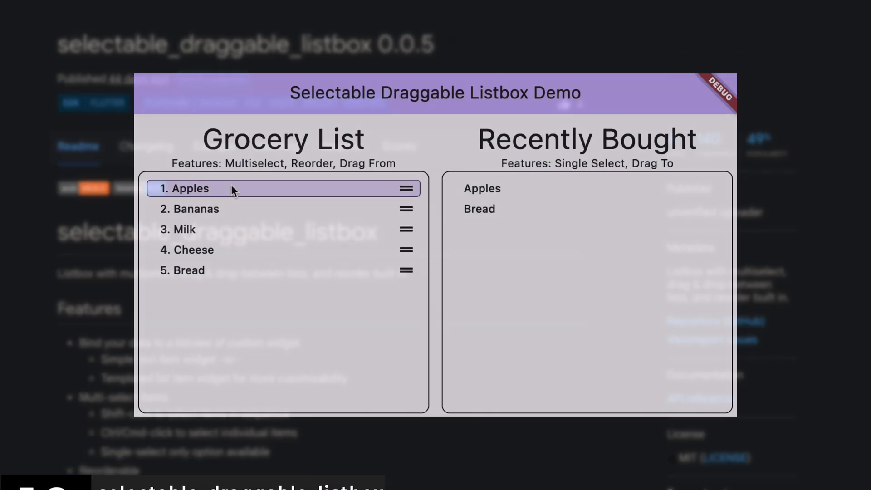
click(189, 209)
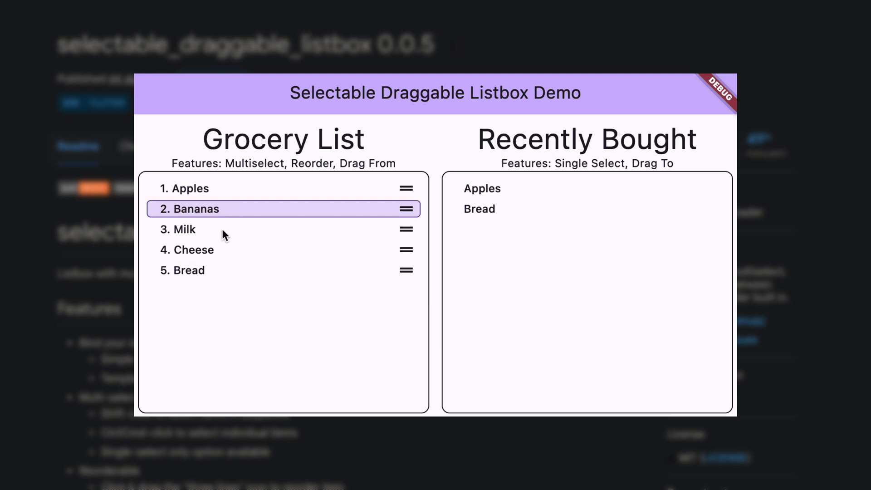
drag(222, 208, 327, 229)
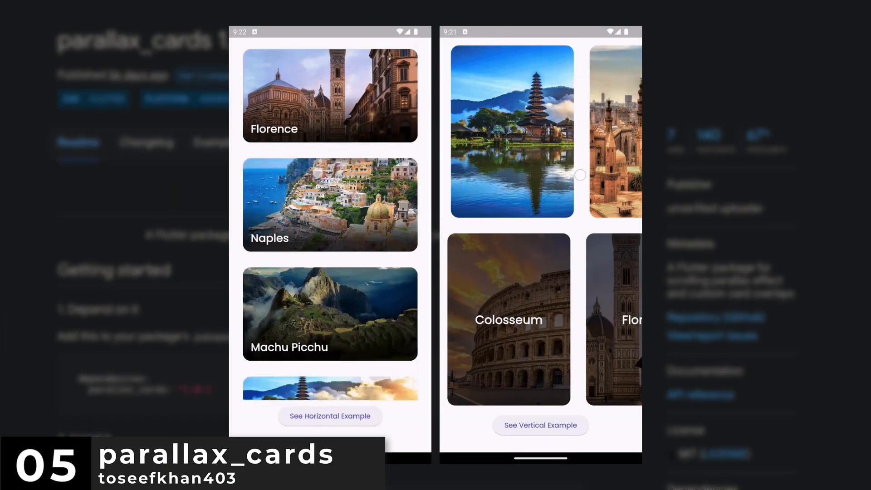
Scroll through the vertical and horizontal city cards in the parallax example.
scroll(down, 3)
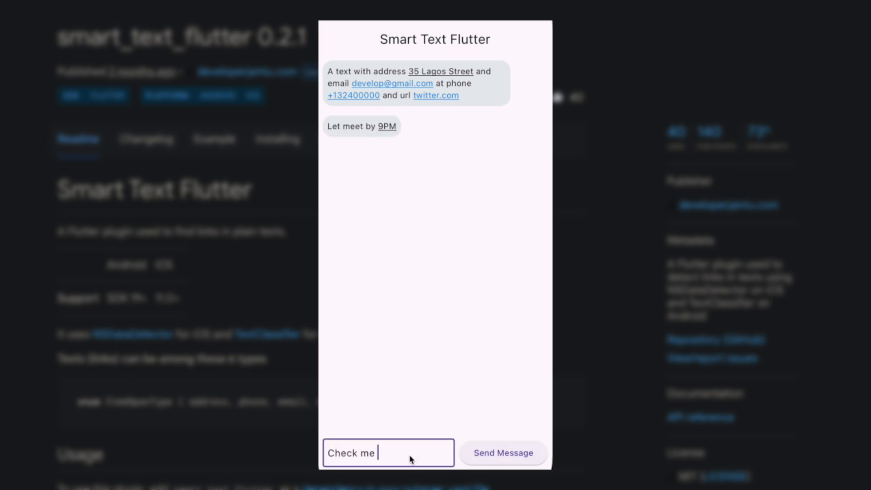
Enter 'out on inta' in the smart_text chat, then scroll the SyntacOps Newsletter archive.
text(out on inta)
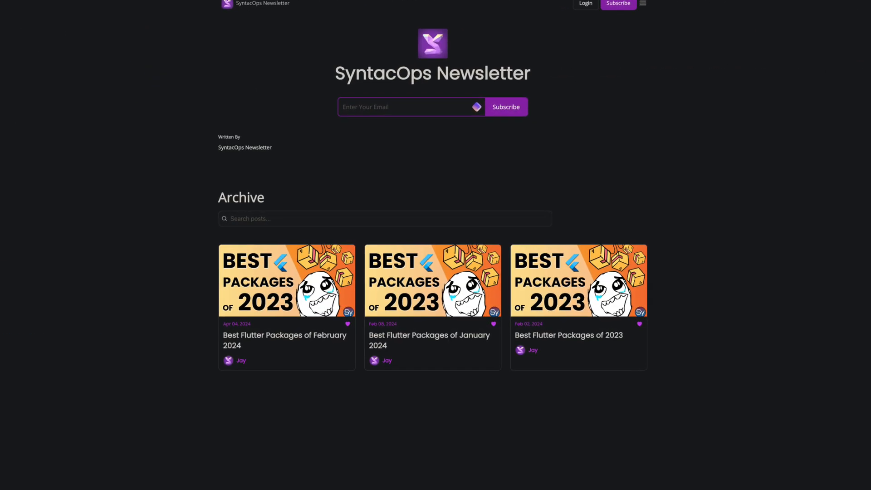
scroll(down, 3)
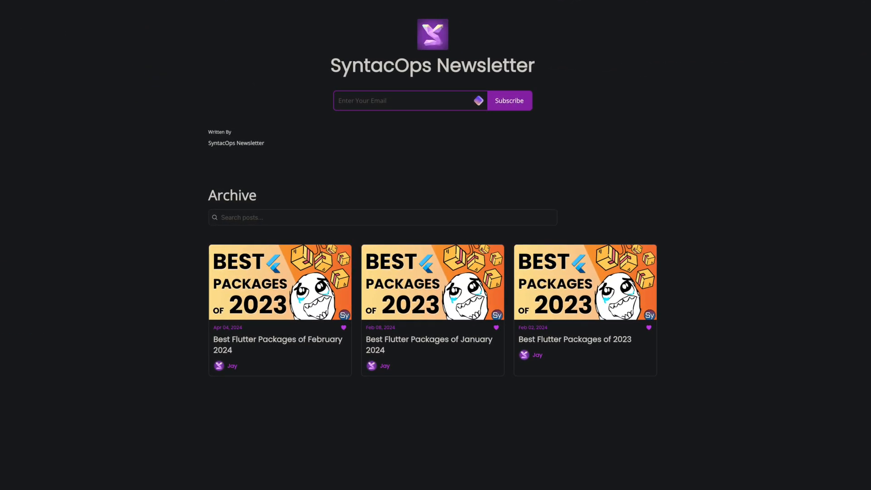